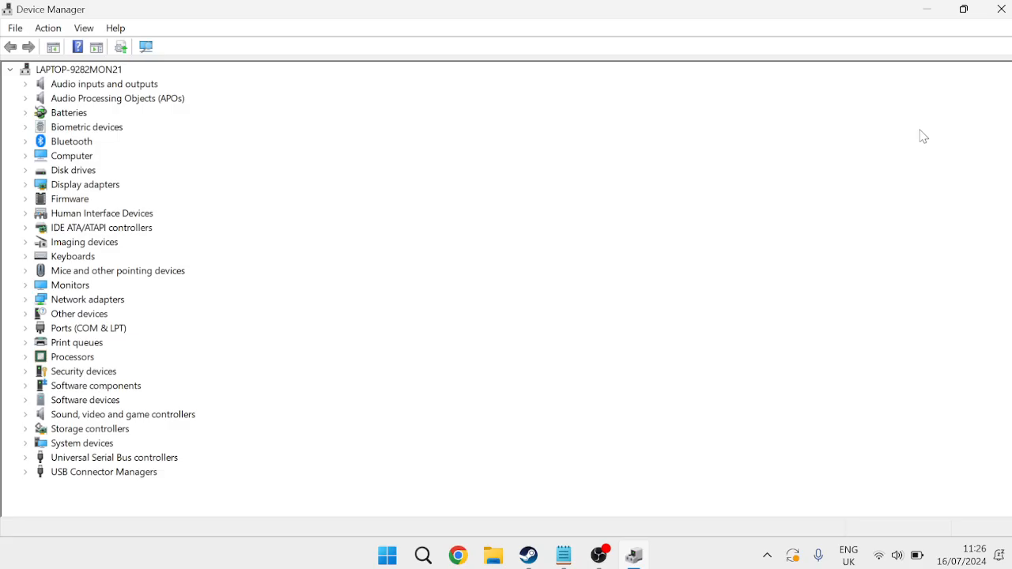
mouse_move(32, 187)
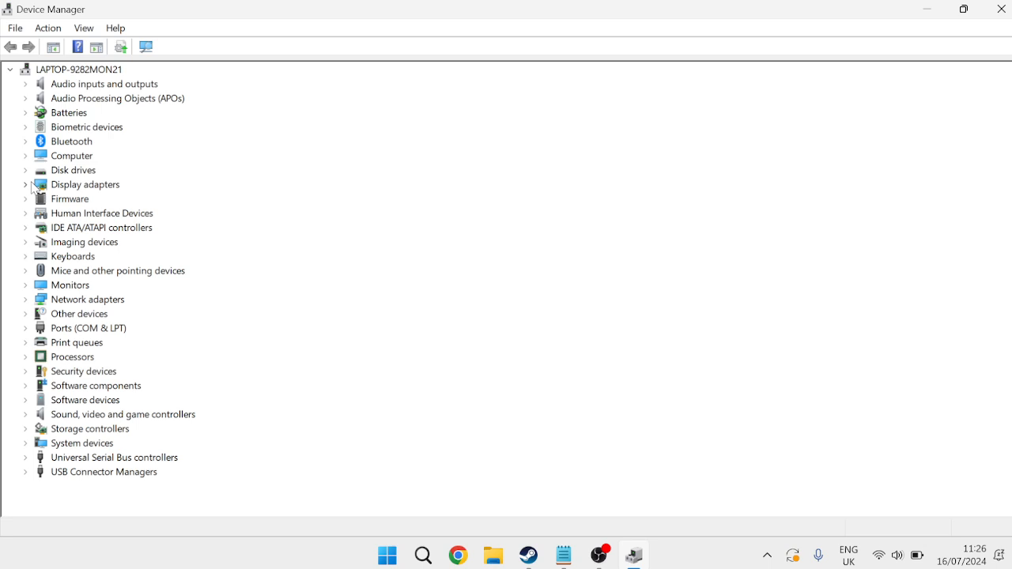
- Run an automatic driver search for AMD Radeon(TM) Graphics; the best driver is already installed
left_click(25, 184)
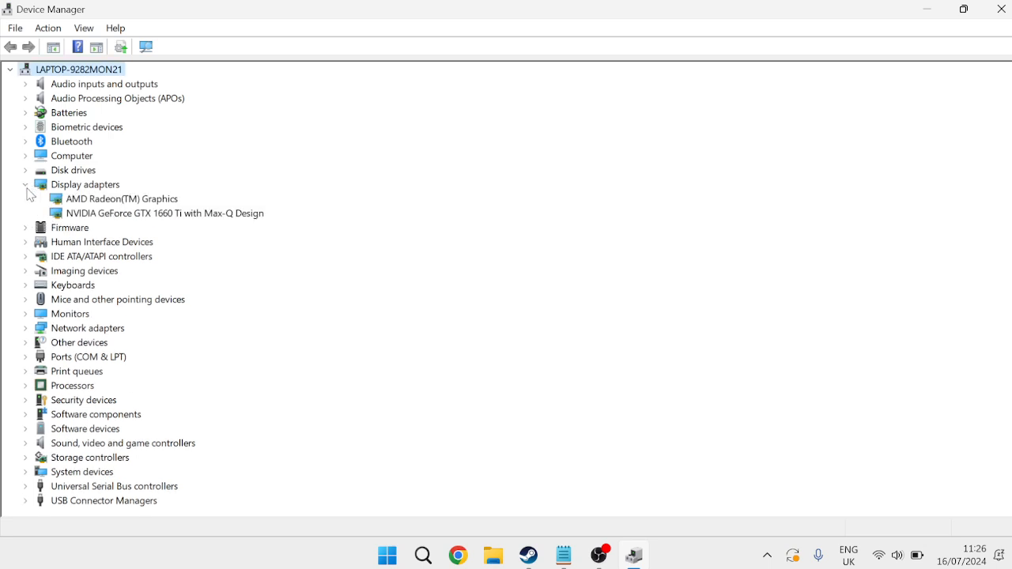
mouse_move(59, 214)
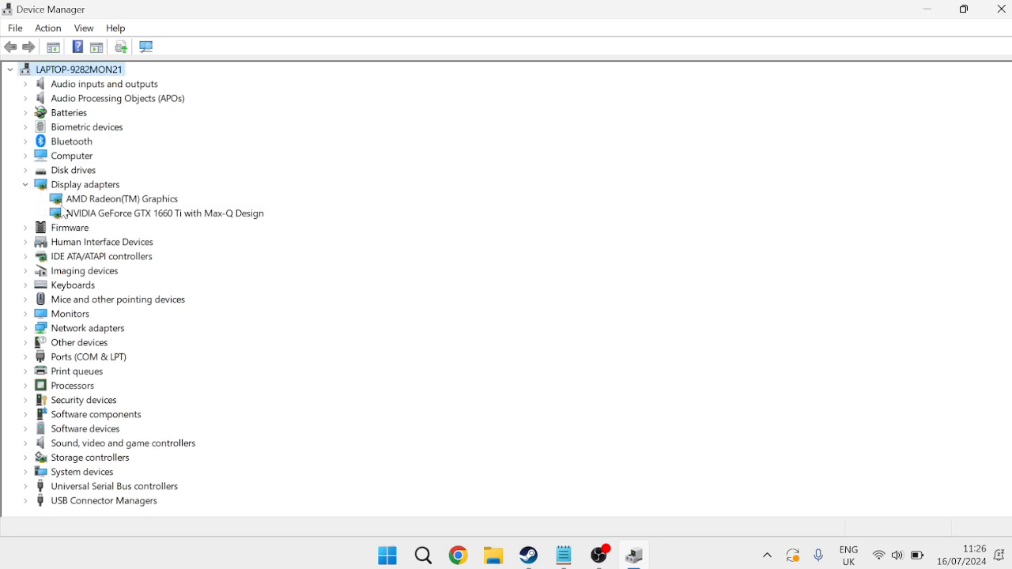
mouse_move(106, 209)
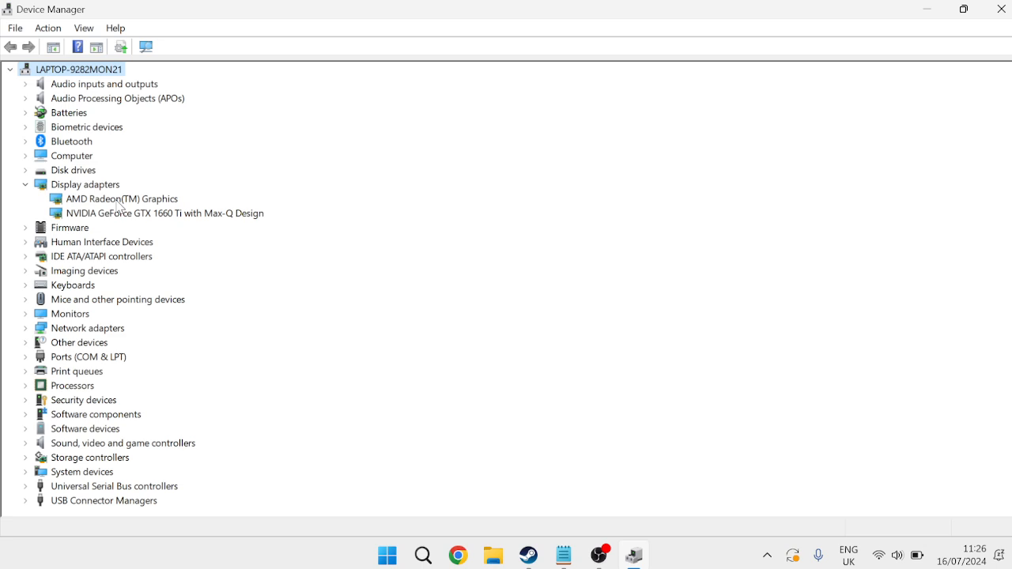
left_click(121, 199)
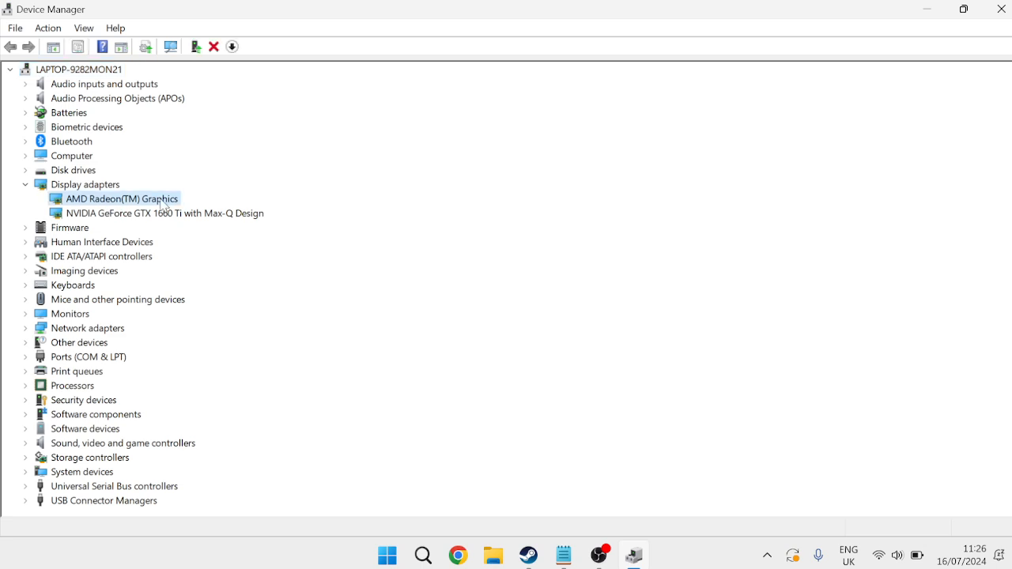
right_click(120, 198)
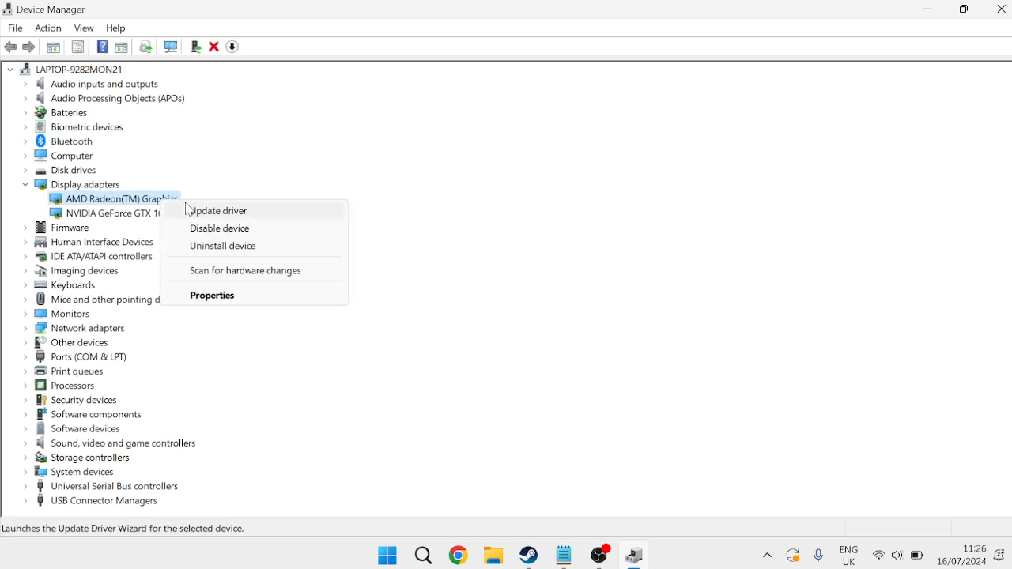
left_click(220, 211)
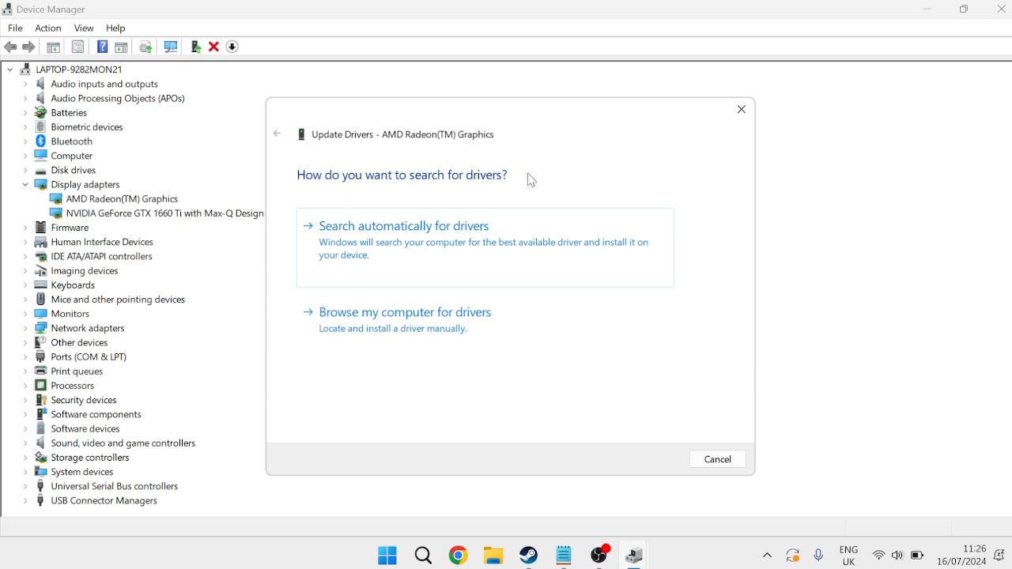
left_click(404, 225)
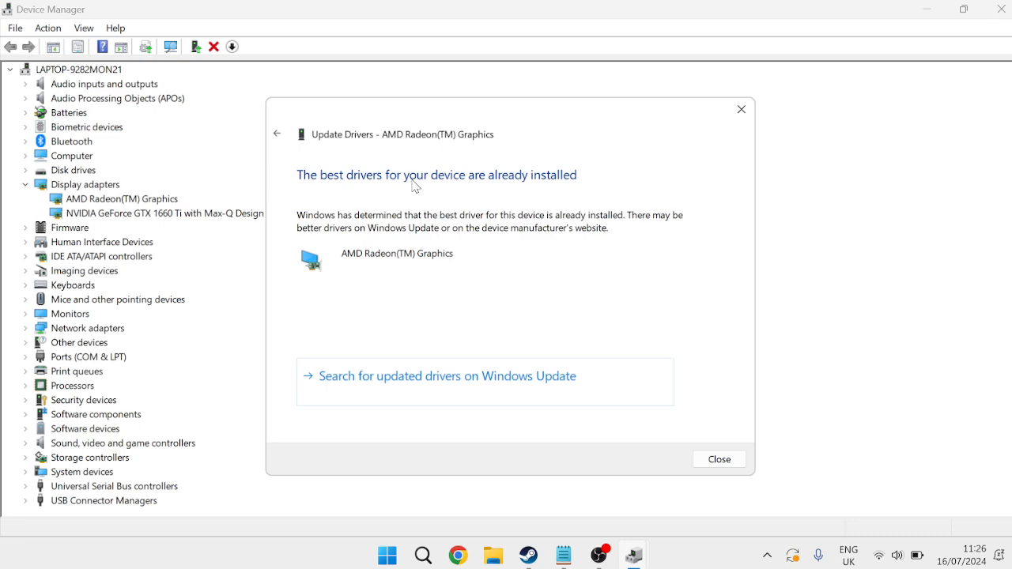
left_click(719, 459)
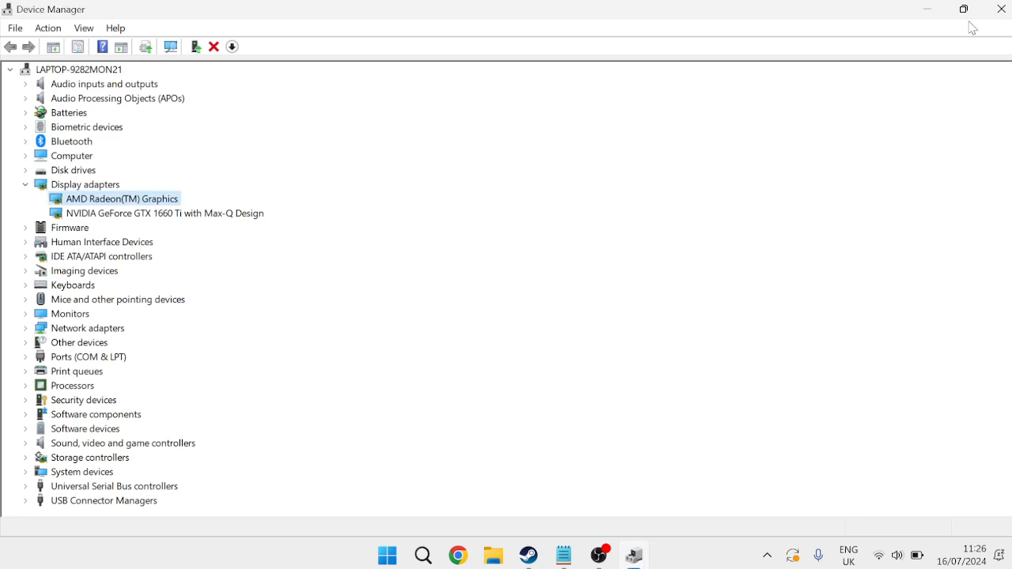
- Open Settings and view Windows Update's two cumulative updates pending a restart
left_click(387, 555)
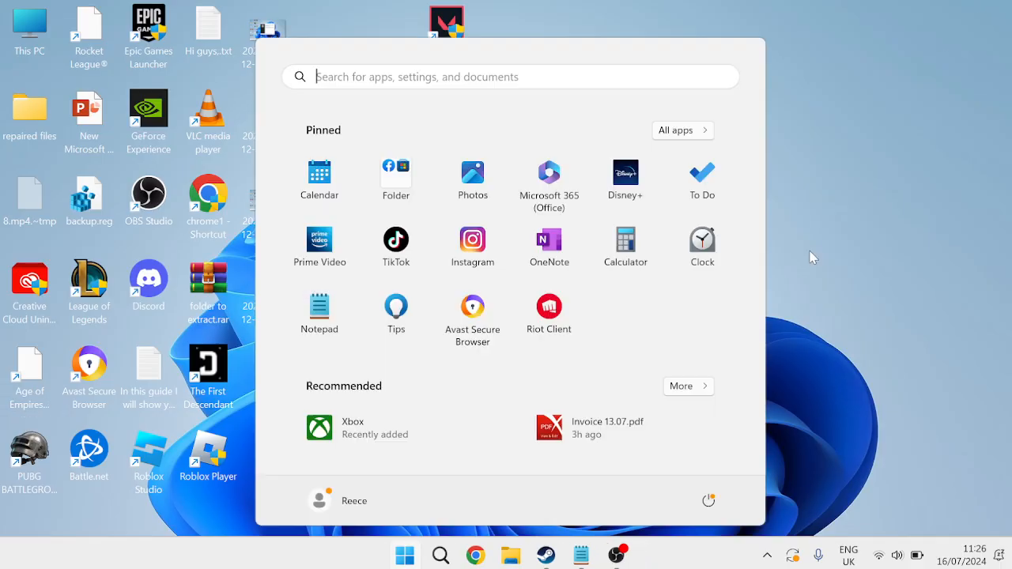
type("settings")
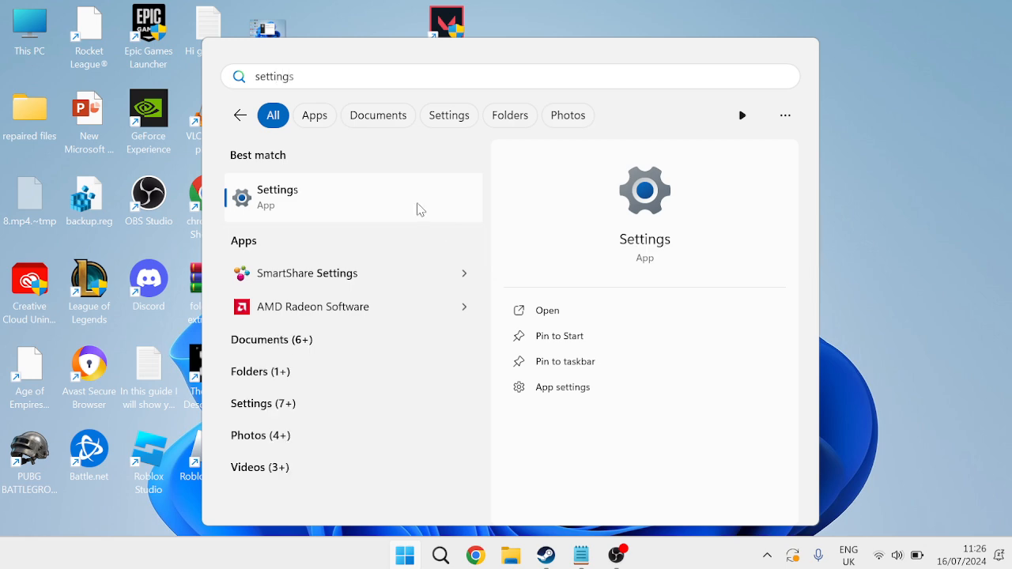
left_click(277, 197)
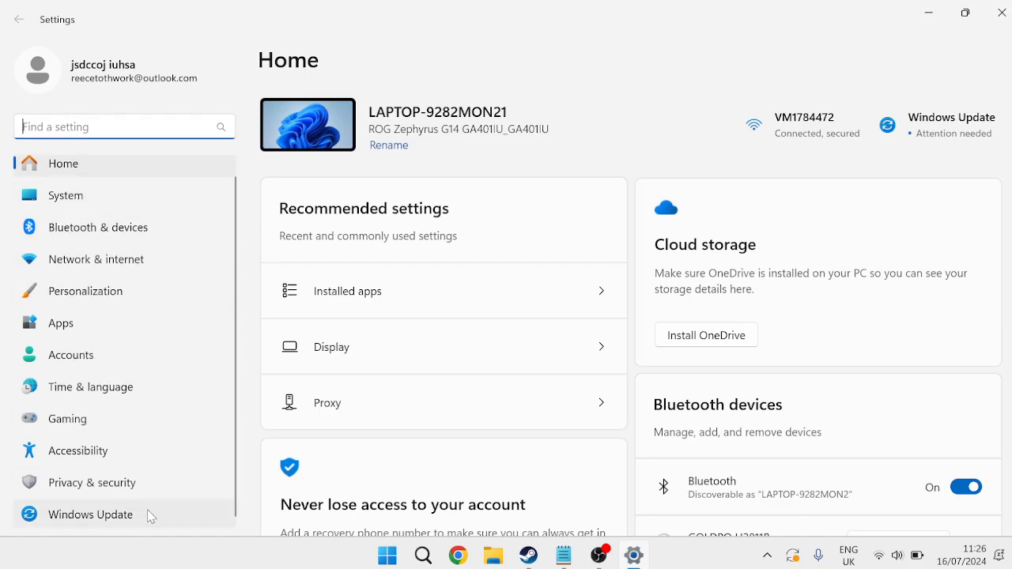
left_click(89, 515)
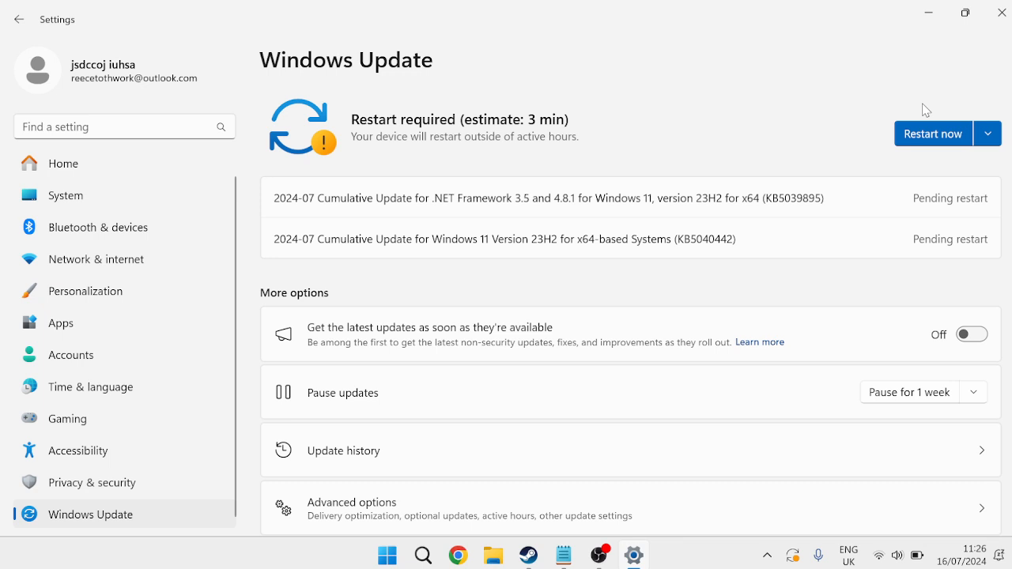
mouse_move(940, 151)
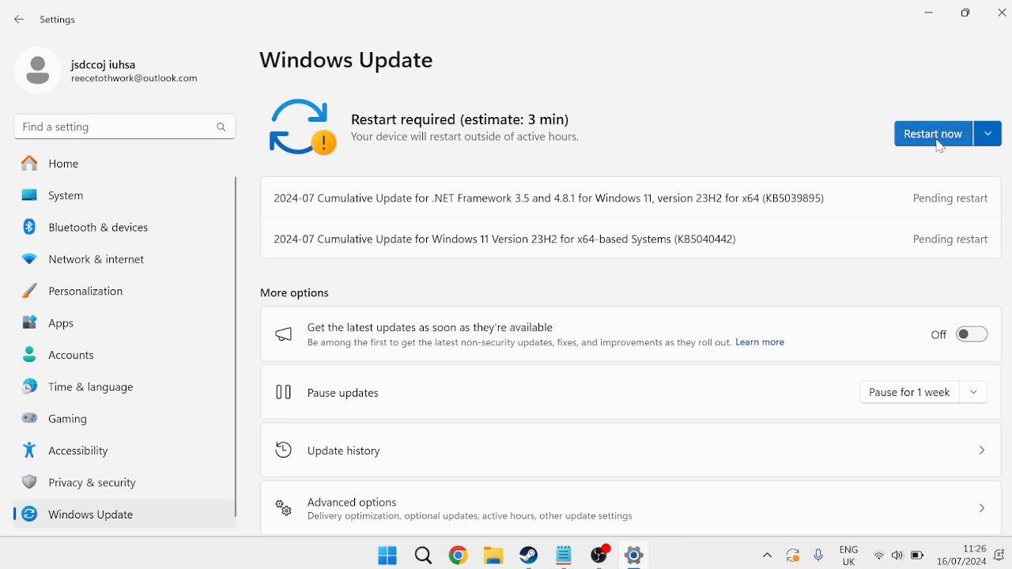
mouse_move(625, 103)
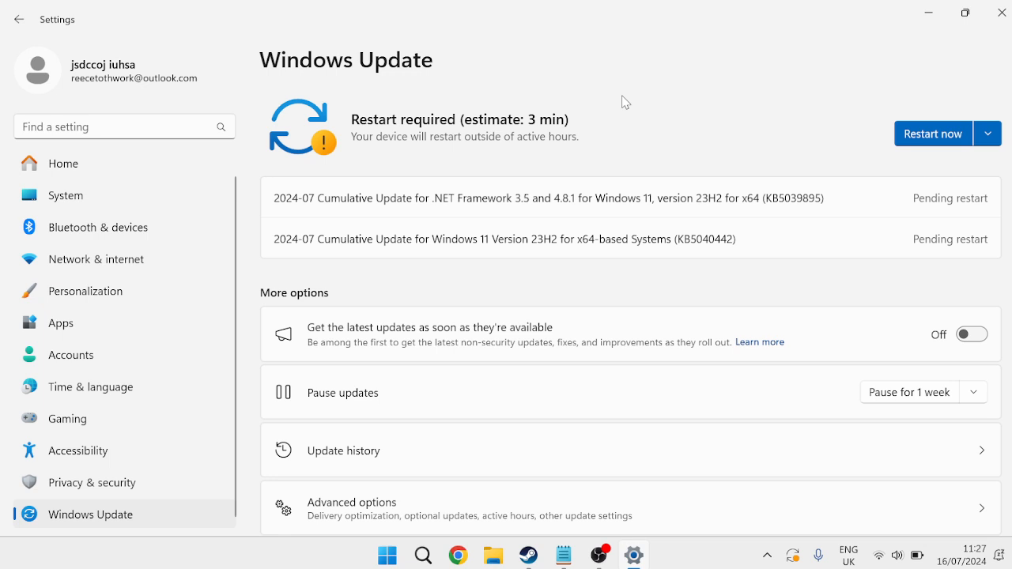
mouse_move(514, 135)
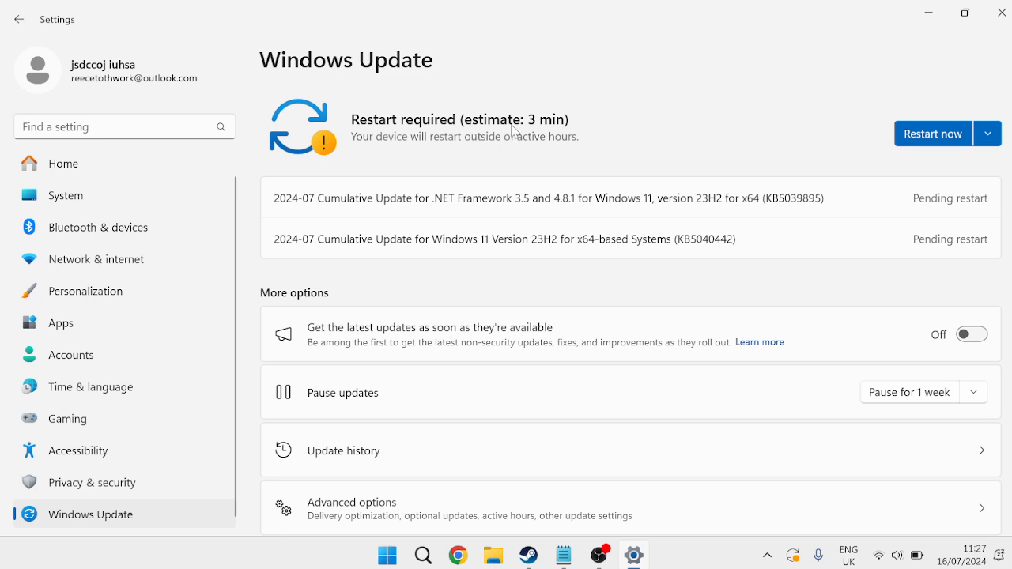
mouse_move(965, 52)
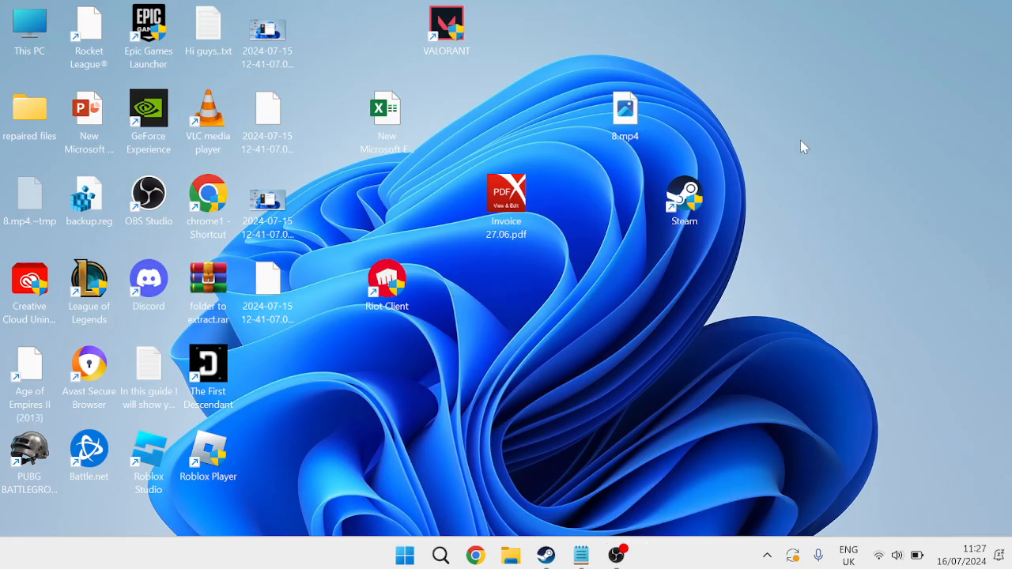
- Launch System Configuration (msconfig) from the Start search
left_click(405, 556)
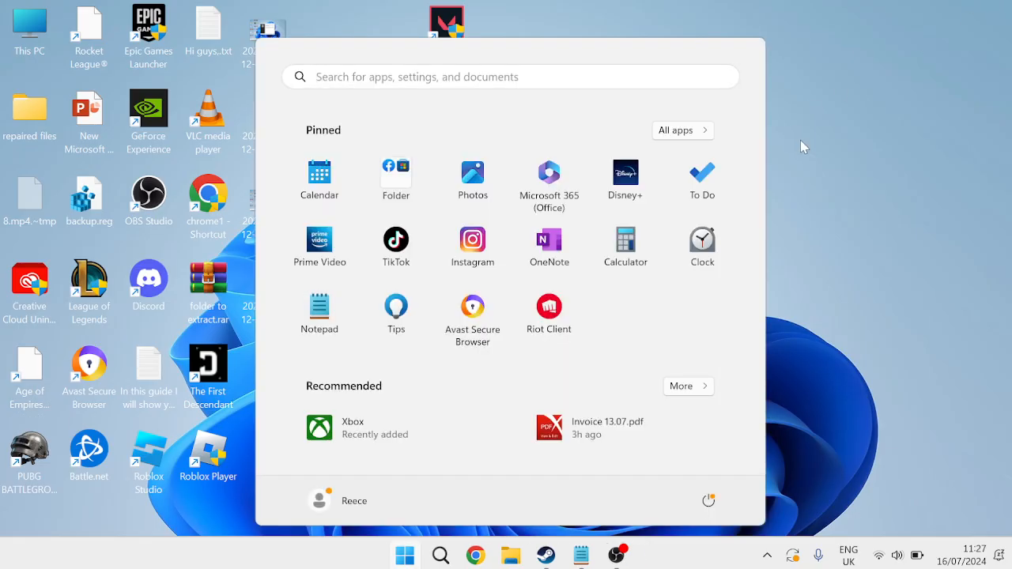
type("run")
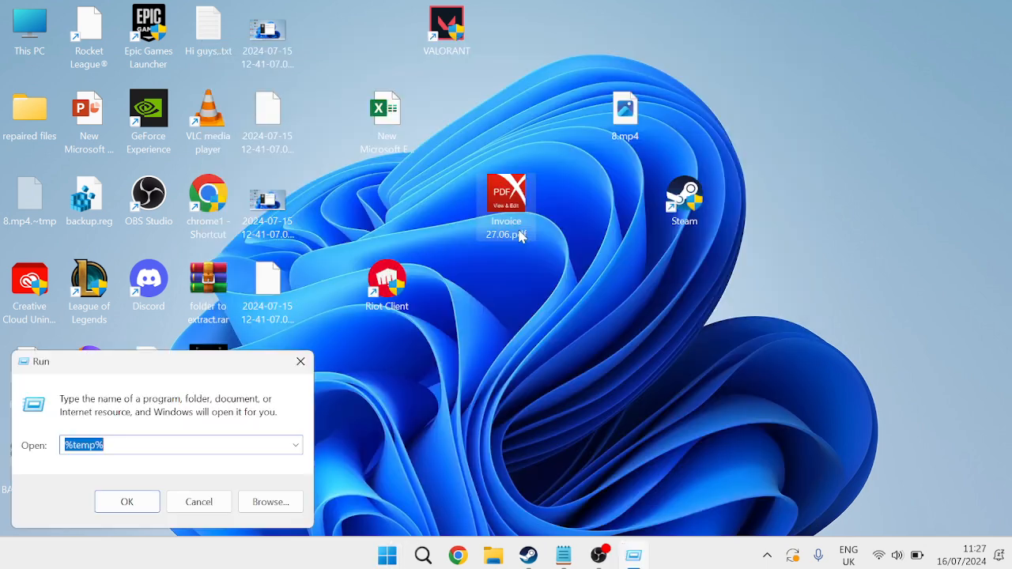
type("msc")
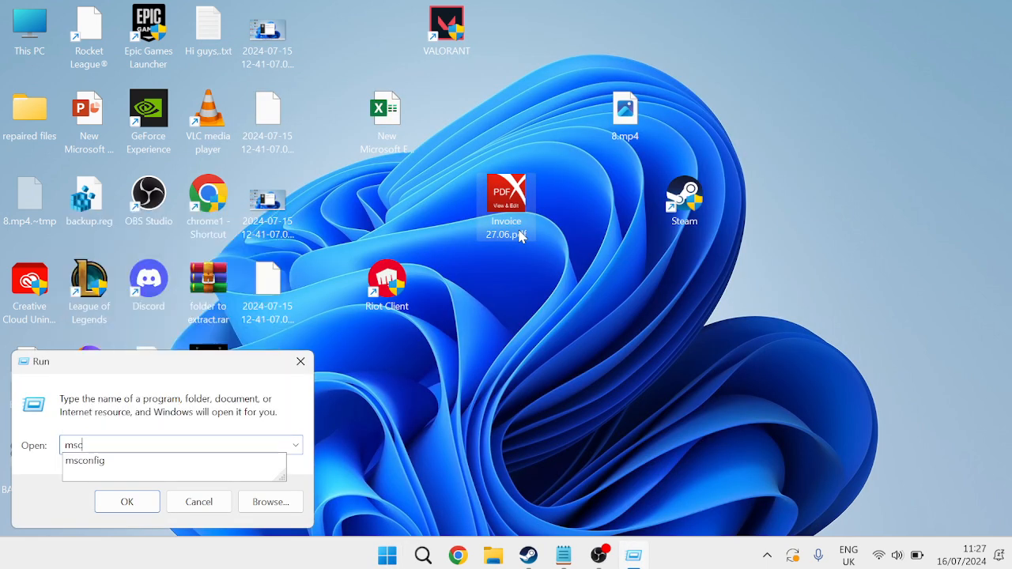
left_click(199, 501)
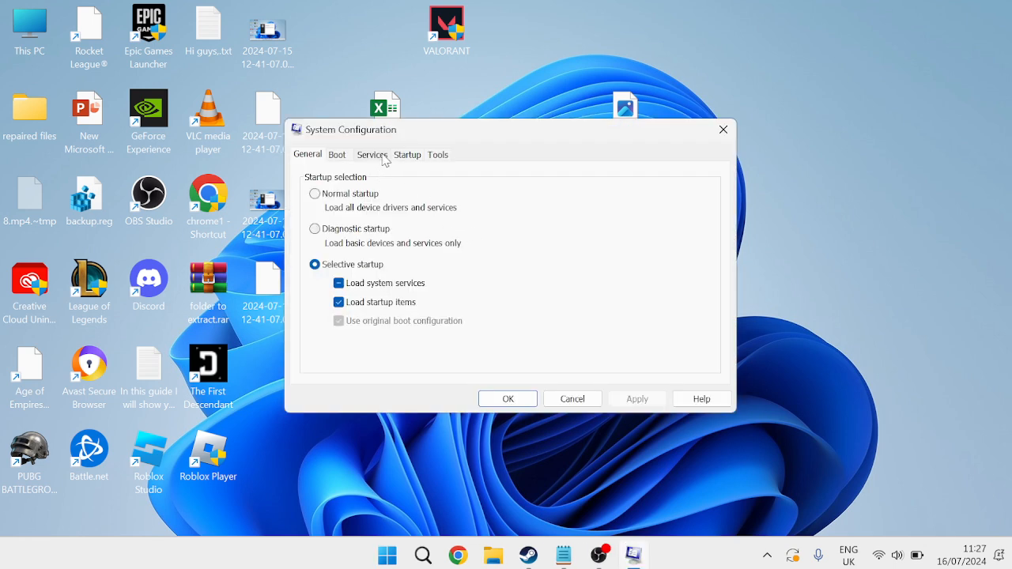
- Hide all Microsoft services, toggle vgc, and apply with OK without restarting
left_click(372, 154)
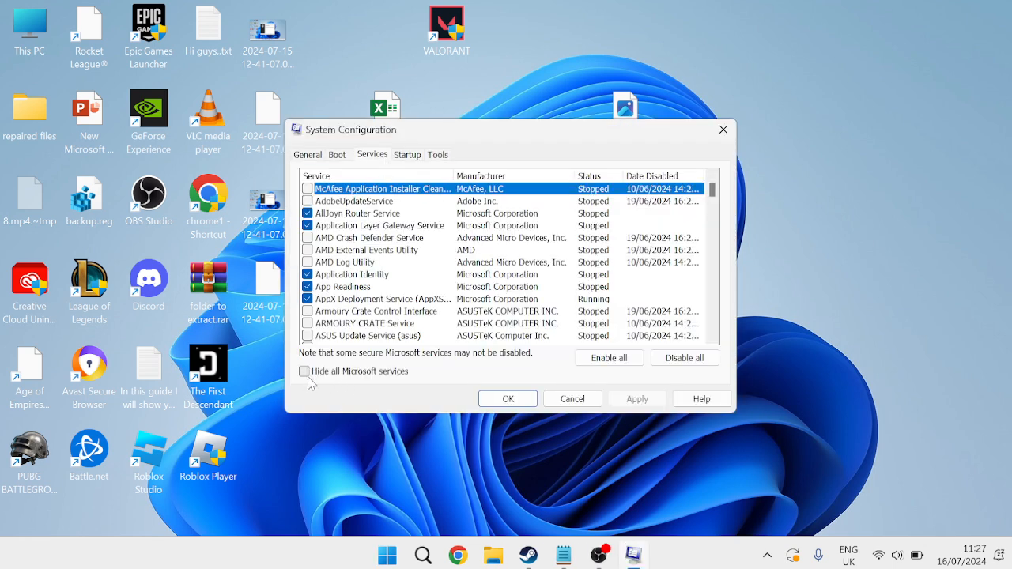
left_click(305, 371)
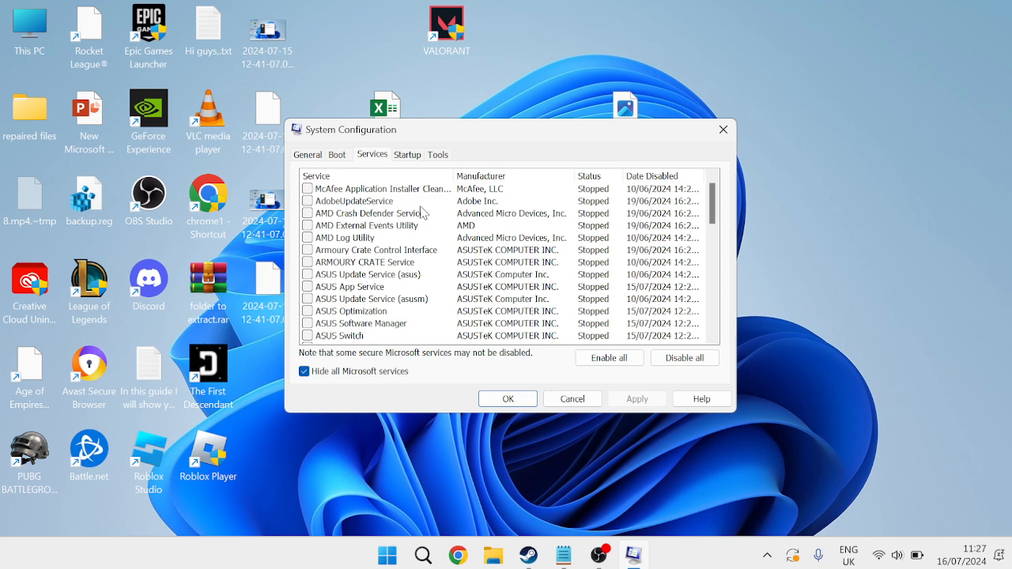
scroll("down", 3)
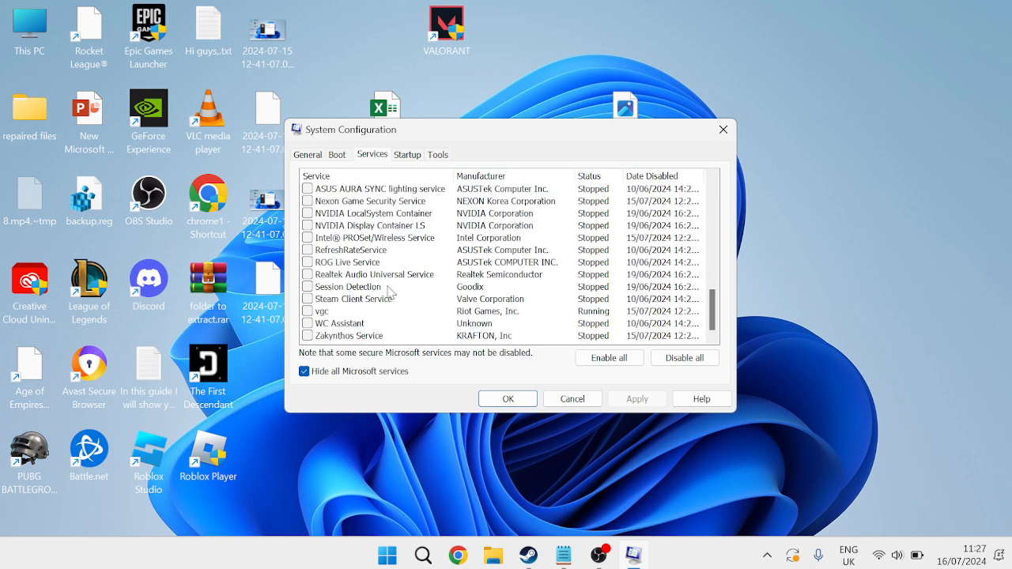
left_click(306, 311)
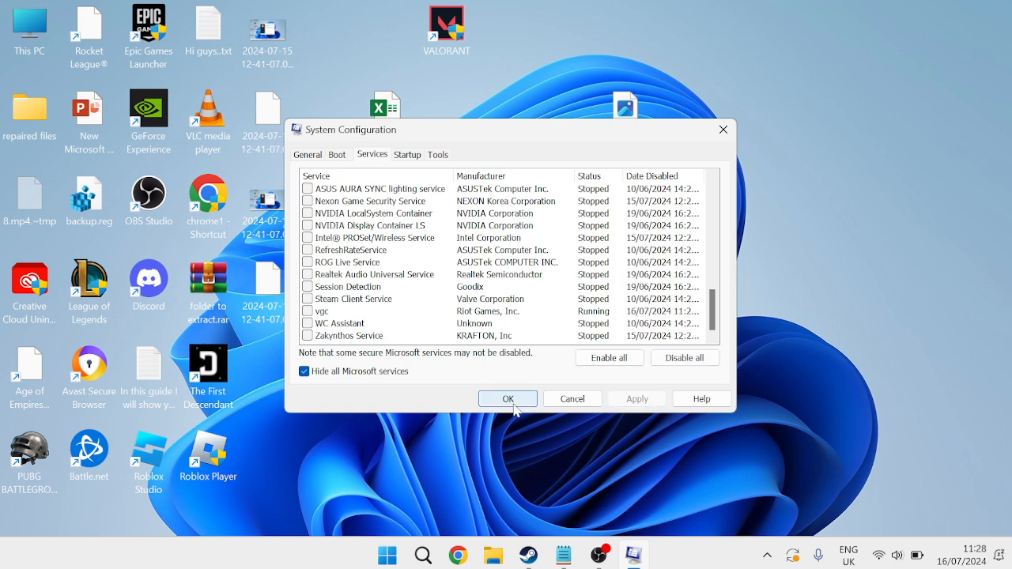
left_click(508, 399)
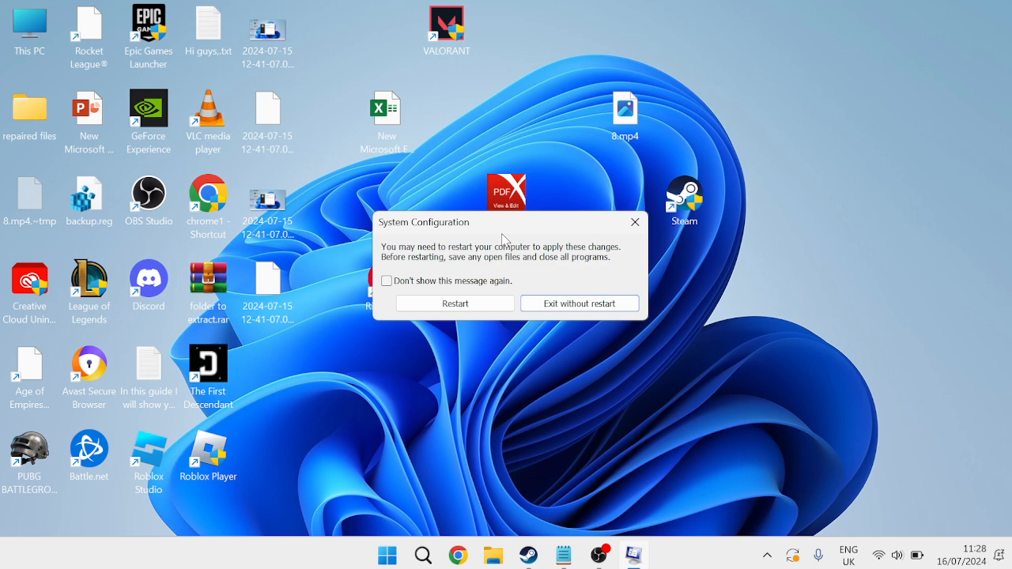
mouse_move(635, 222)
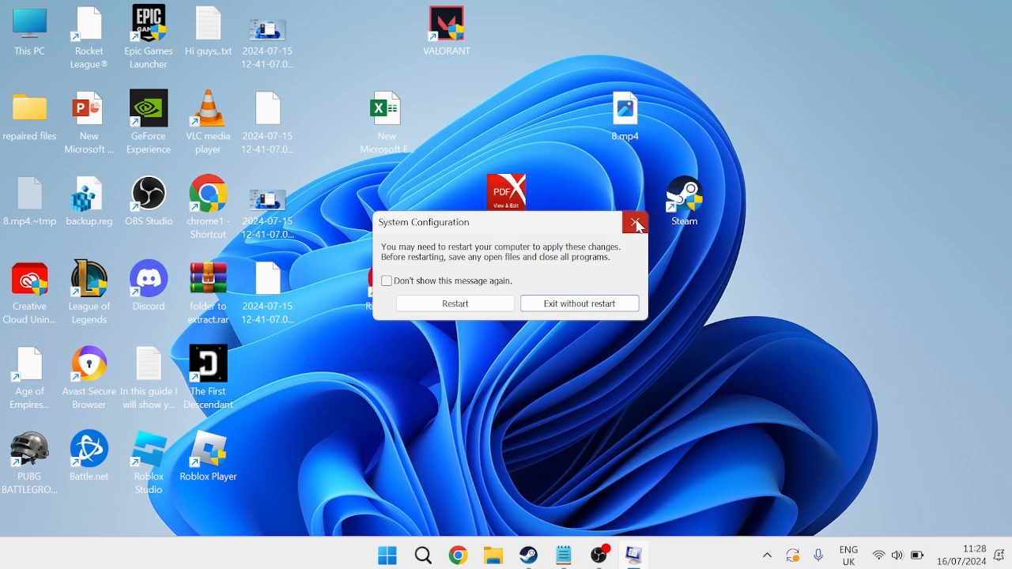
left_click(635, 223)
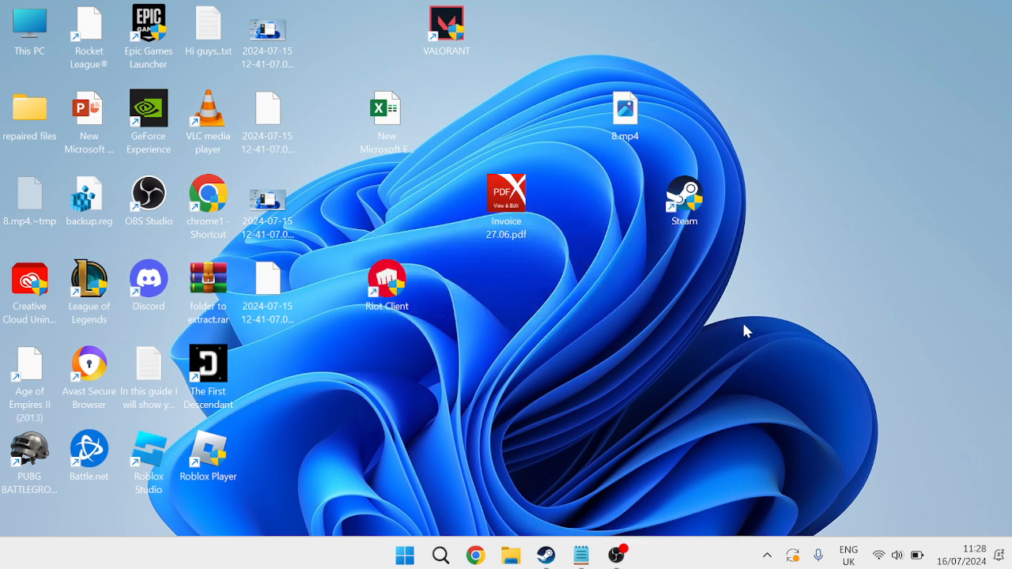
type("sev")
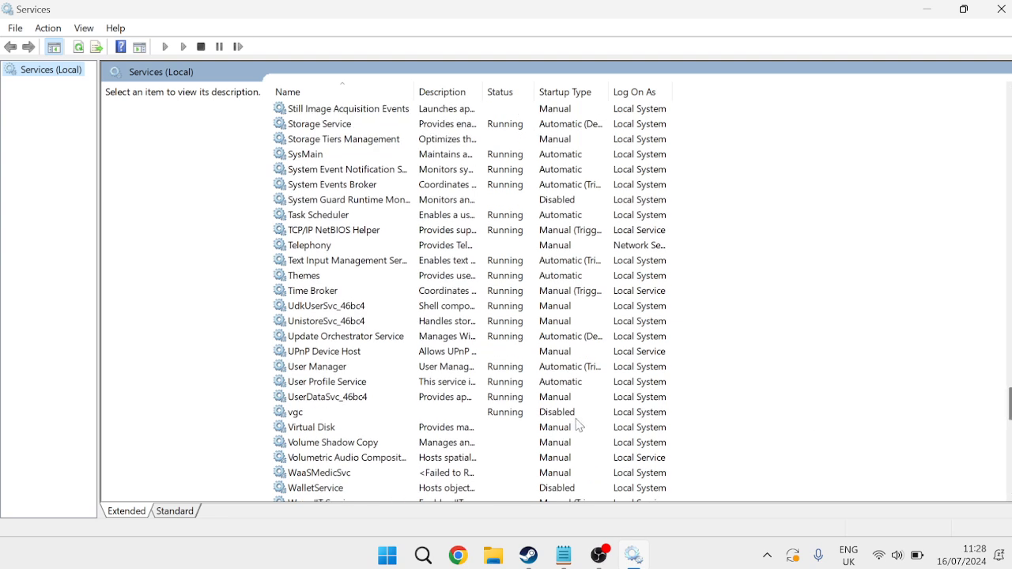
- Set the vgc service's Startup type to Automatic in its properties
left_click(297, 412)
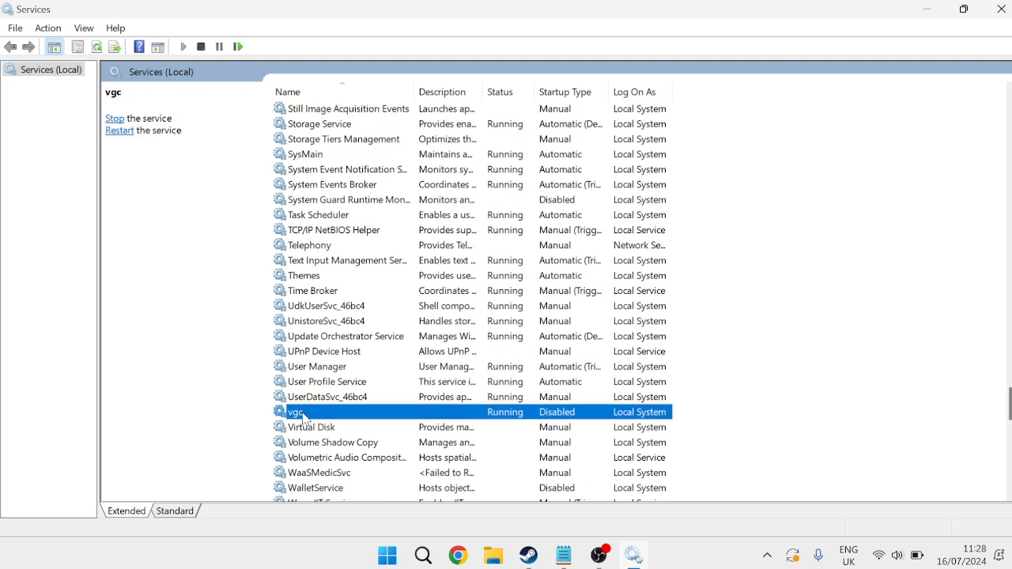
double_click(297, 412)
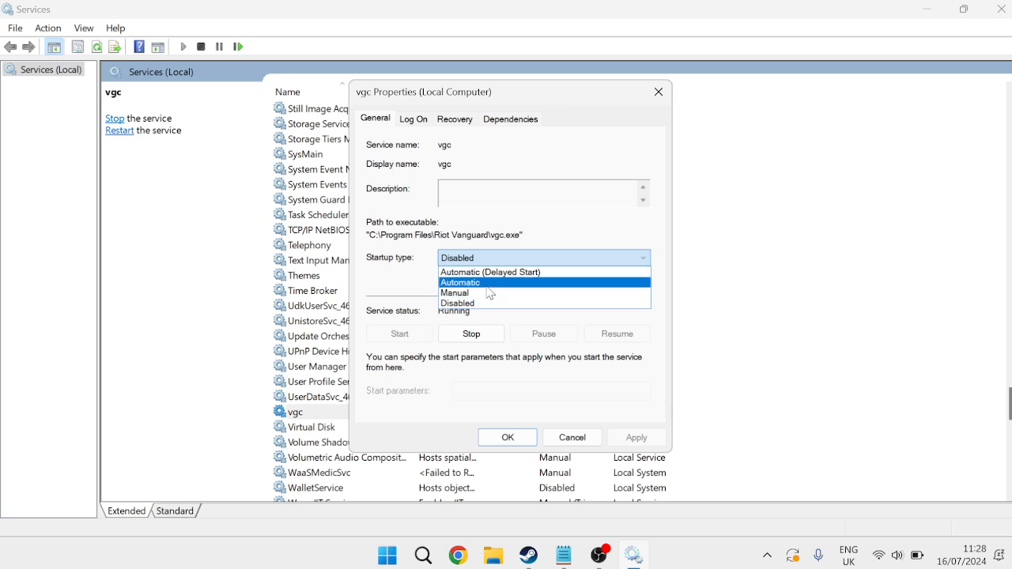
left_click(460, 282)
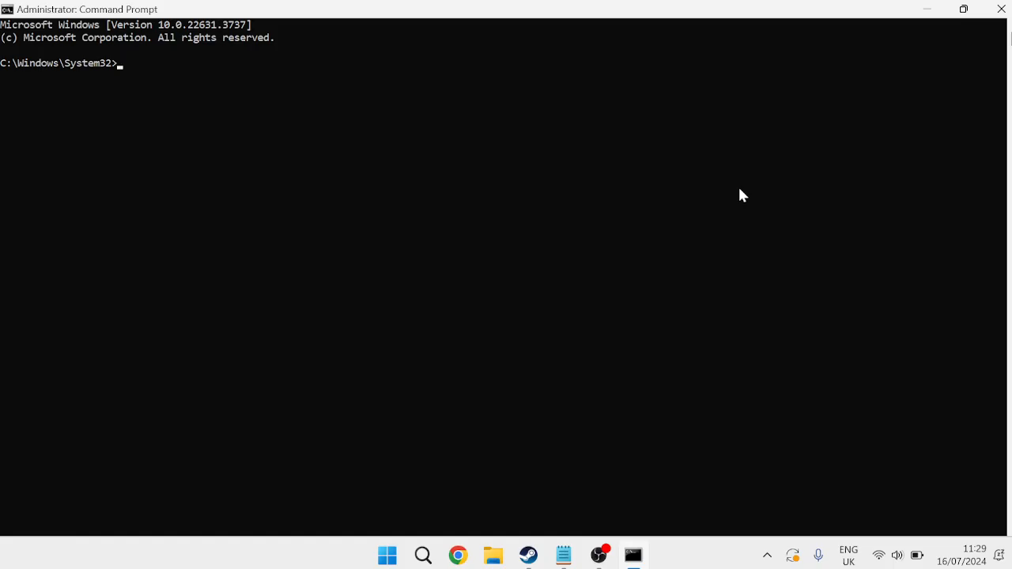
- Reset the Winsock catalog with netsh and begin typing an ipconfig /f command
type("netsh winsock reset")
type("ip")
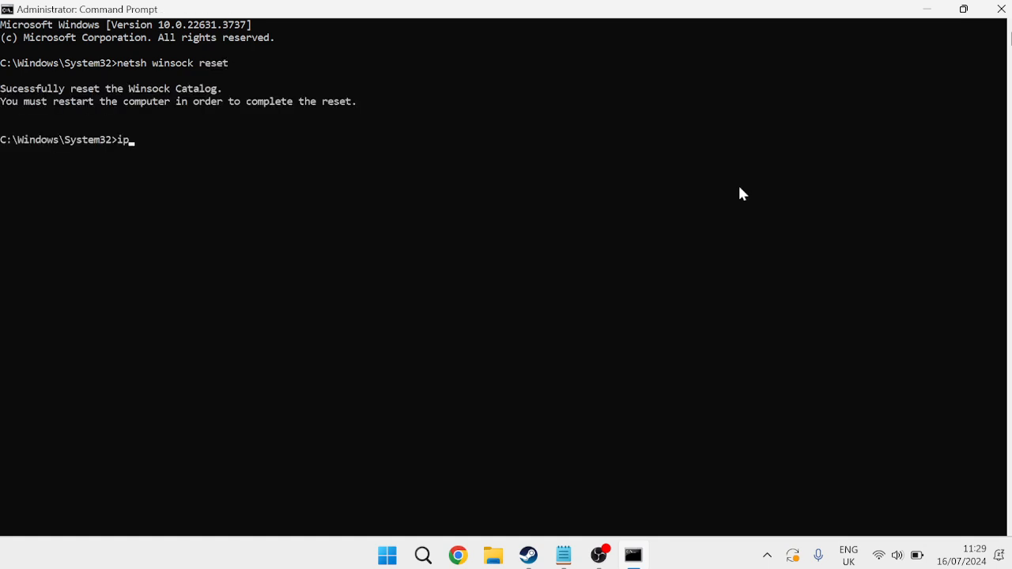
type("config /f")
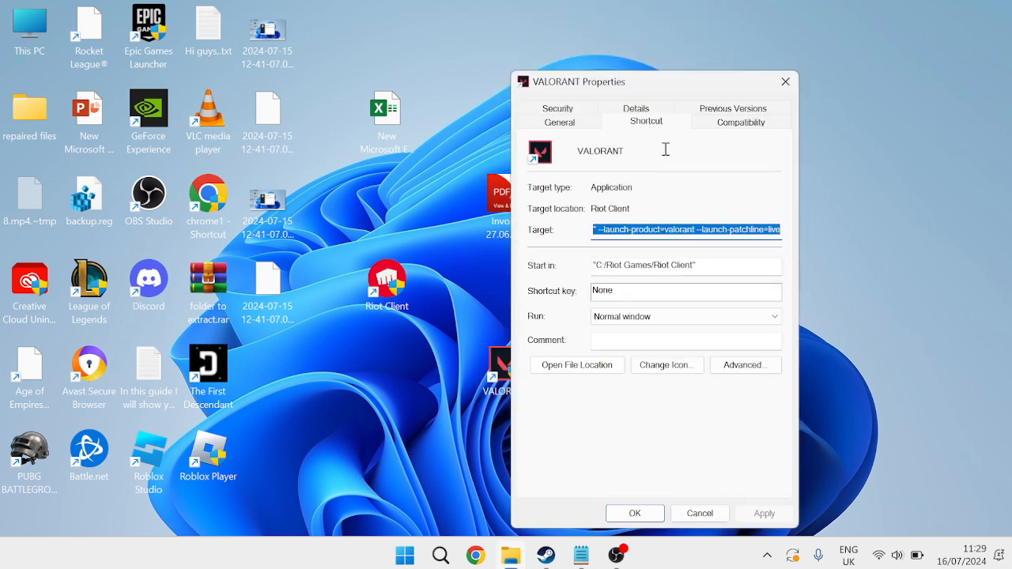
- Open the VALORANT shortcut's Compatibility tab to enable admin mode and disable fullscreen optimizations
left_click(740, 121)
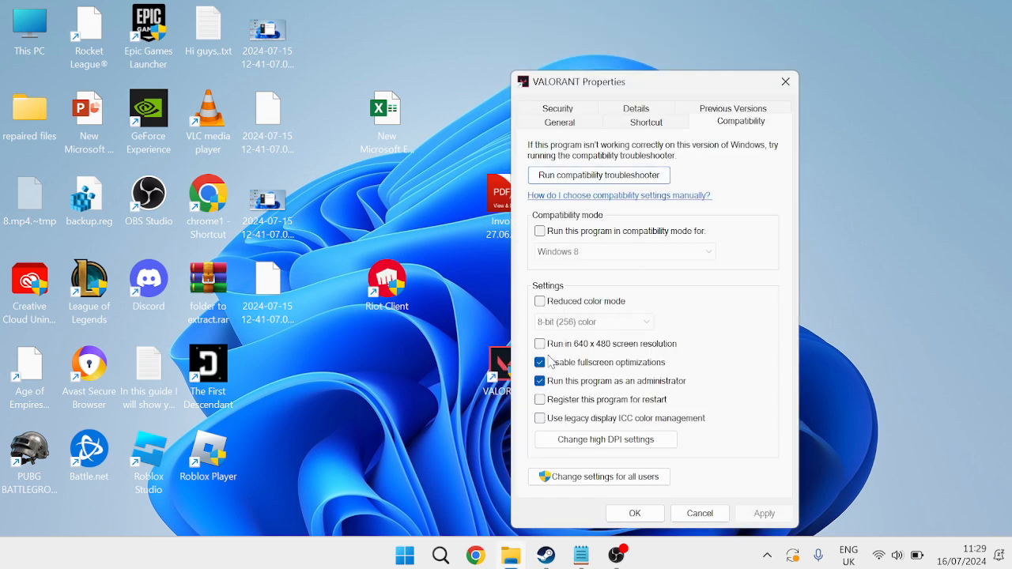
mouse_move(587, 373)
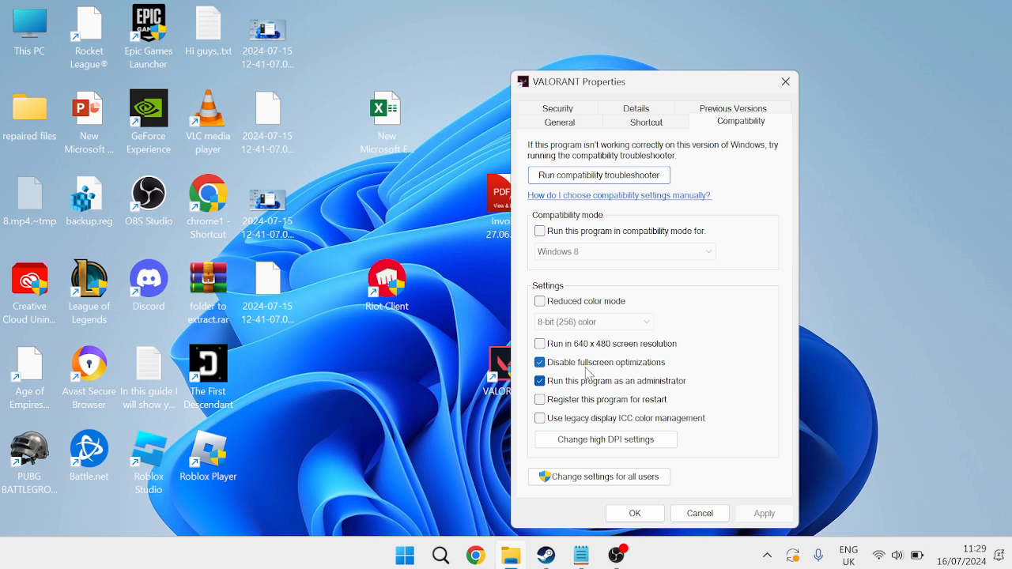
mouse_move(653, 391)
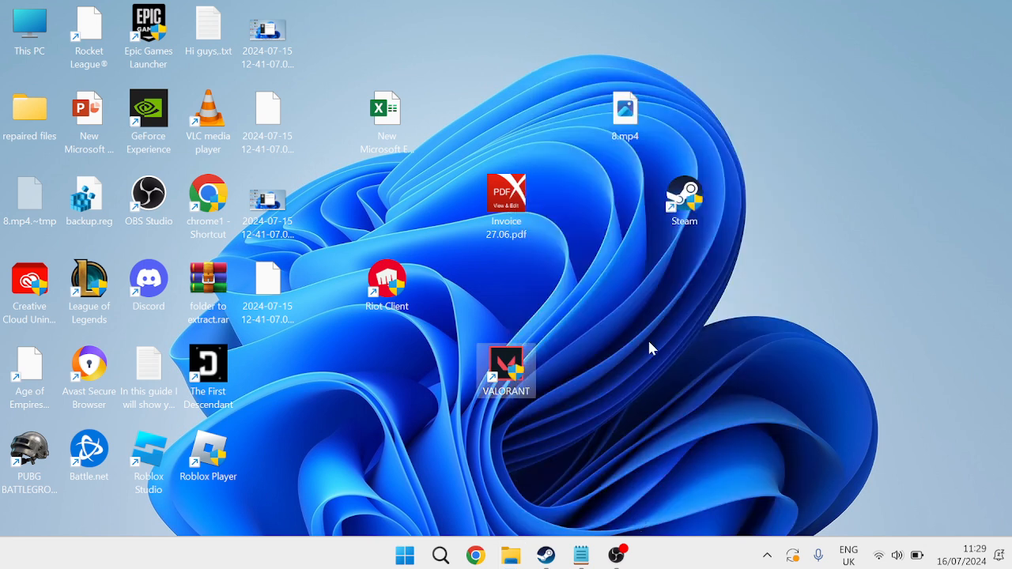
mouse_move(646, 336)
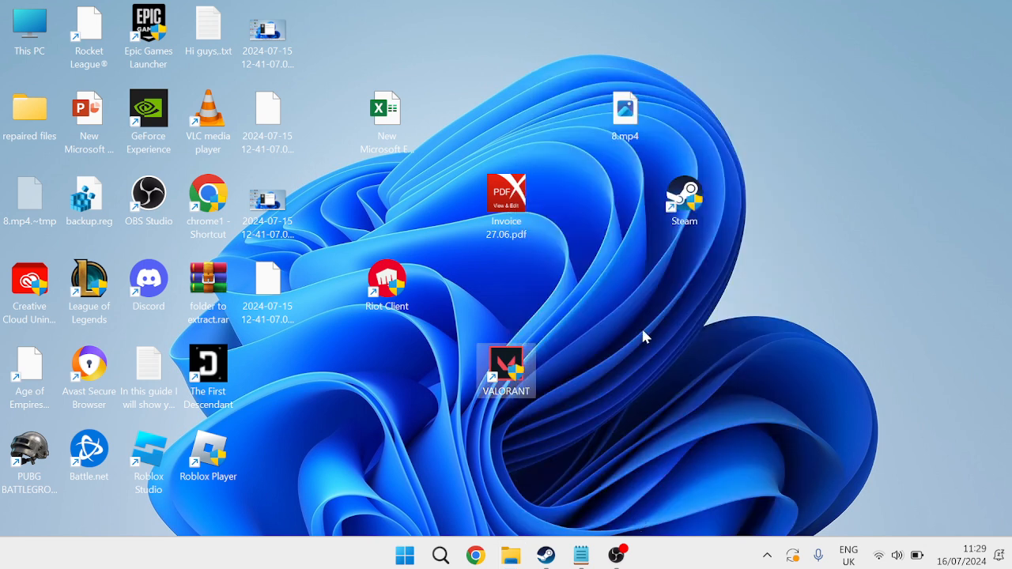
mouse_move(603, 310)
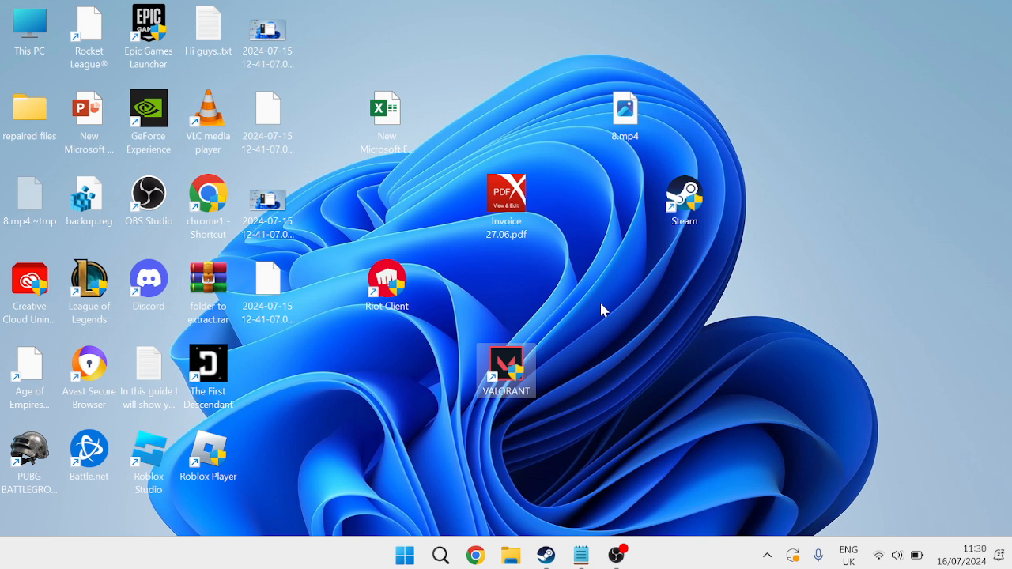
mouse_move(558, 291)
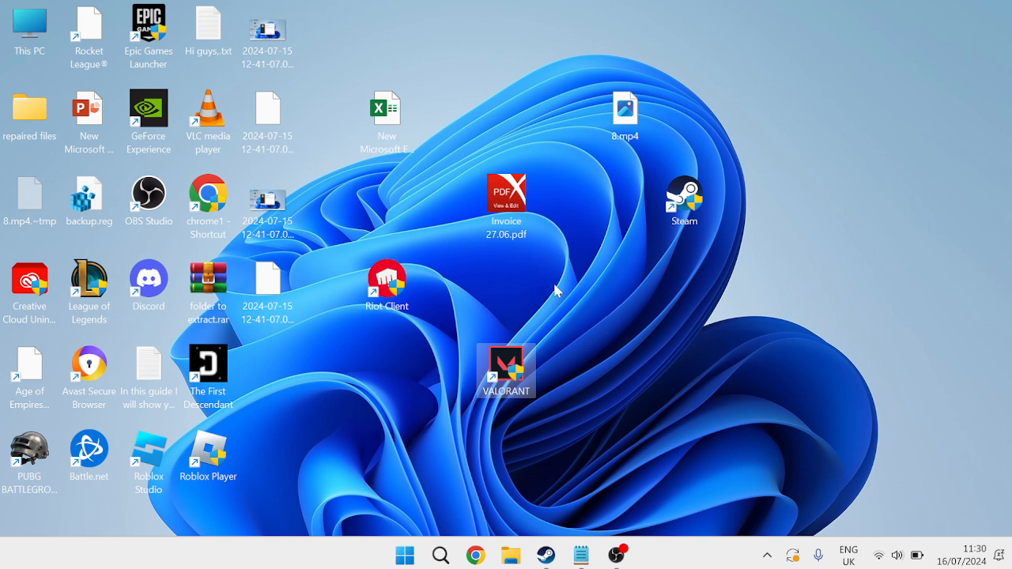
mouse_move(637, 340)
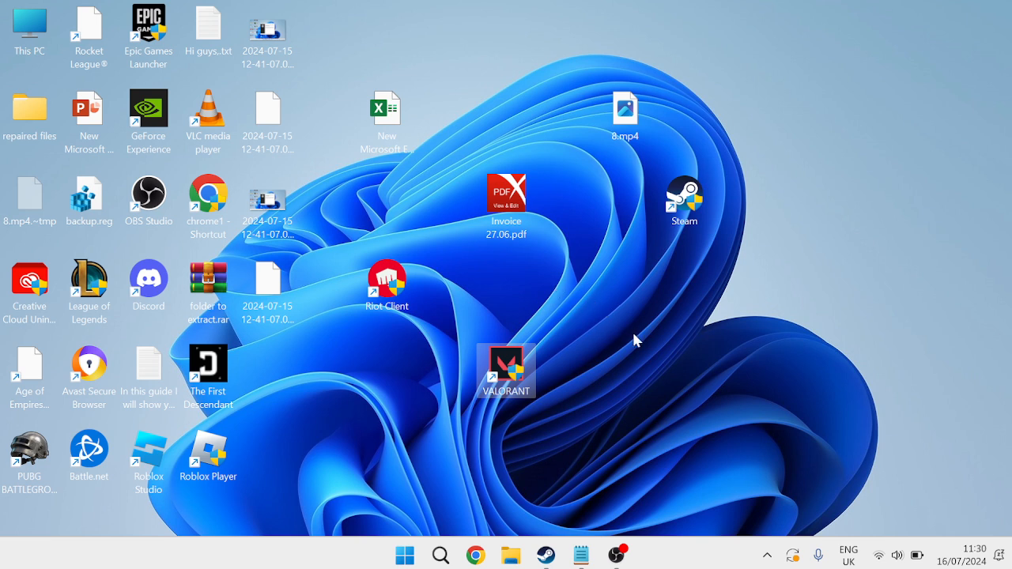